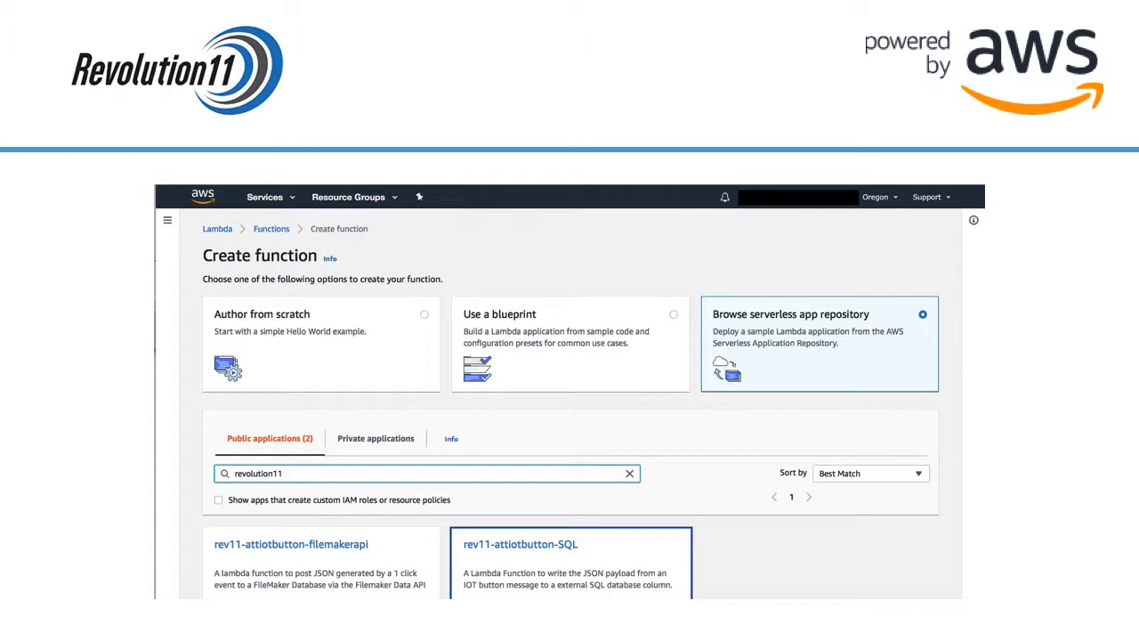
Choose the rev11-attiotbutton-SQL application from the Revolution11 serverless app results.
{"action": "left_click", "coordinate": [527, 545]}
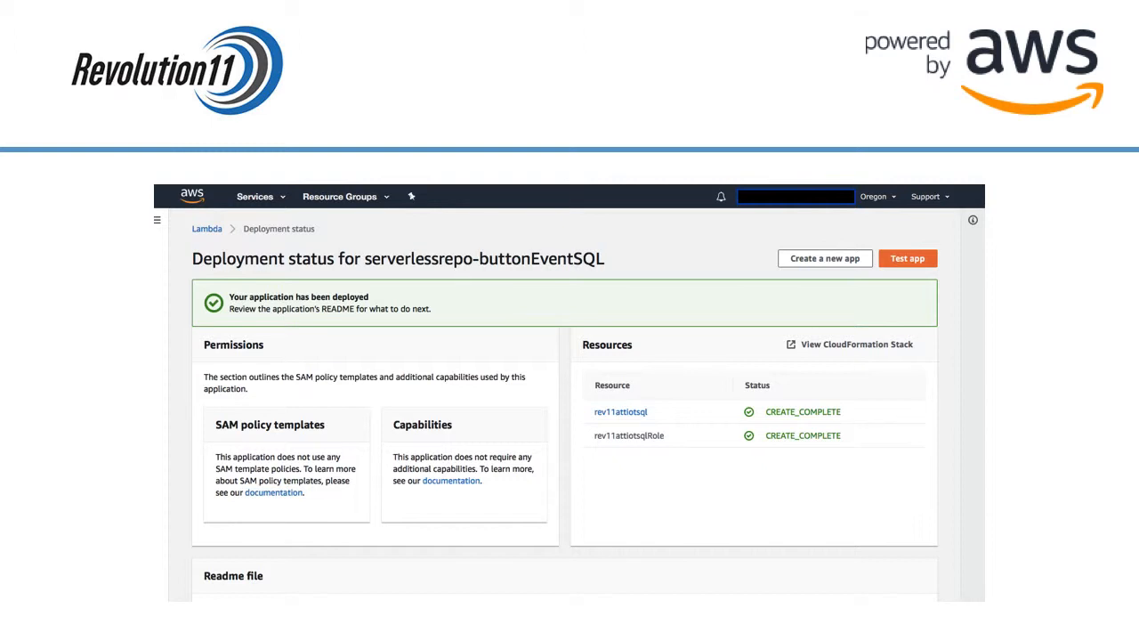
Open the deployed rev11attiotsql (buttonEventSQL) function once both resources show CREATE_COMPLETE.
{"action": "left_click", "coordinate": [609, 413]}
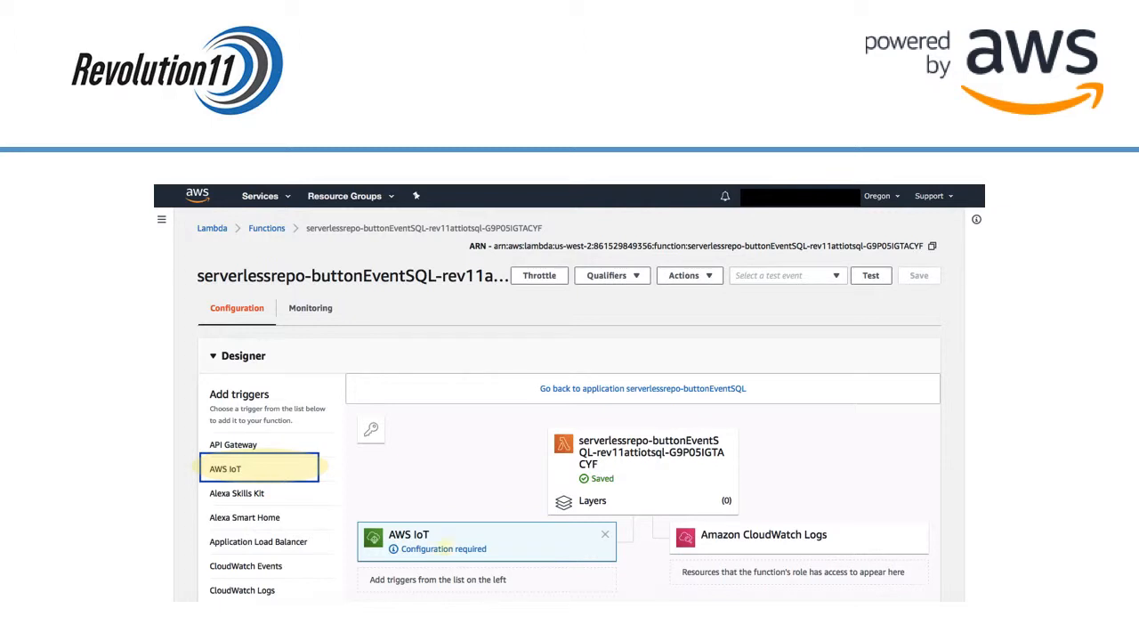